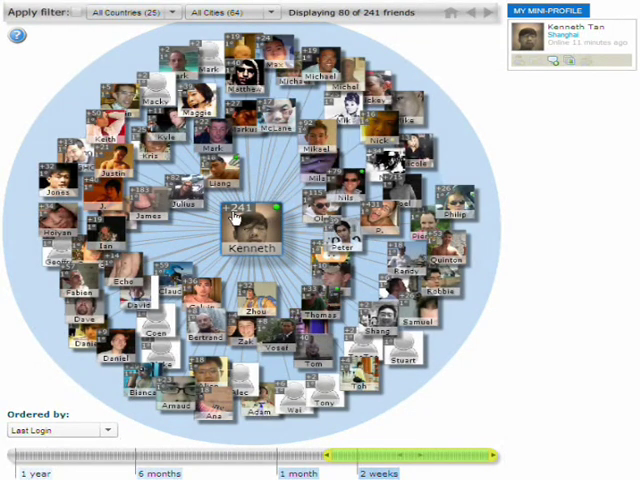
{"action": "mouse_move", "coordinate": [248, 218]}
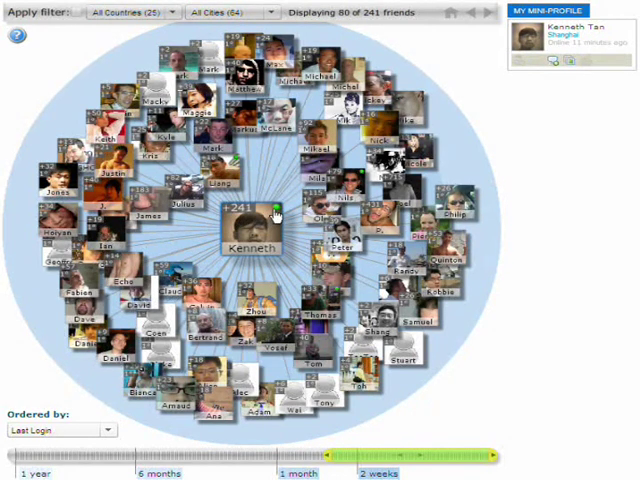
{"action": "mouse_move", "coordinate": [277, 210]}
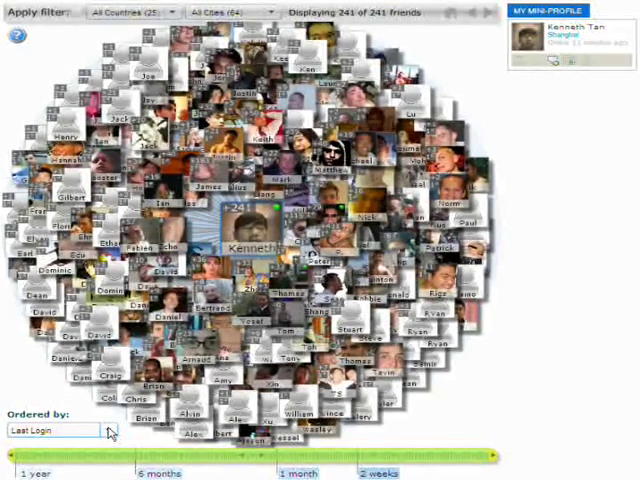
Open the Ordered by dropdown listing the friend ordering options
{"action": "left_click", "coordinate": [55, 430]}
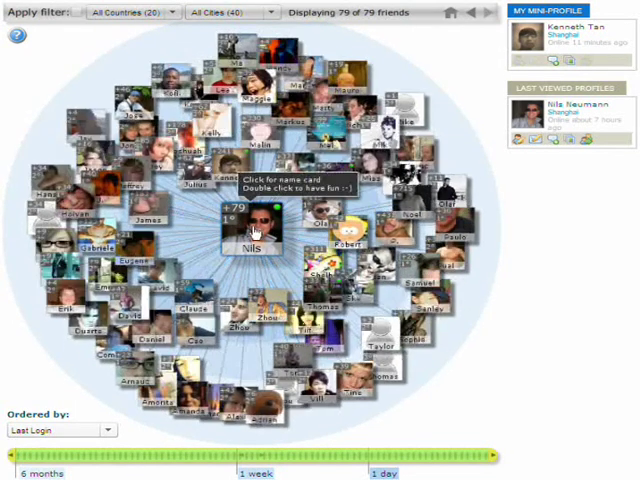
{"action": "left_click", "coordinate": [252, 228]}
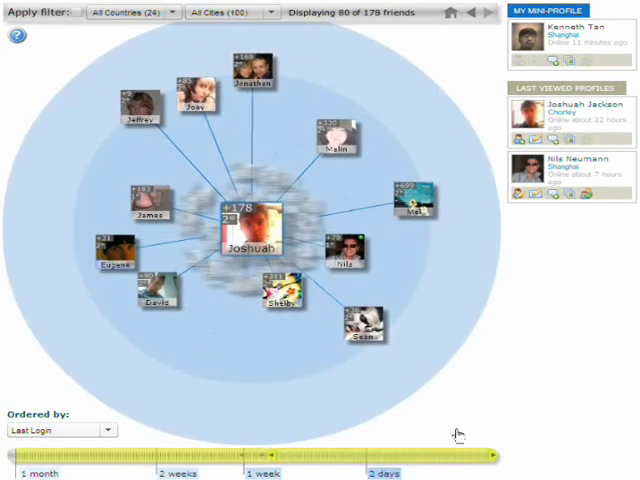
Drag the login timeline slider right to widen the time range shown
{"action": "left_click_drag", "start_coordinate": [272, 457], "coordinate": [495, 457]}
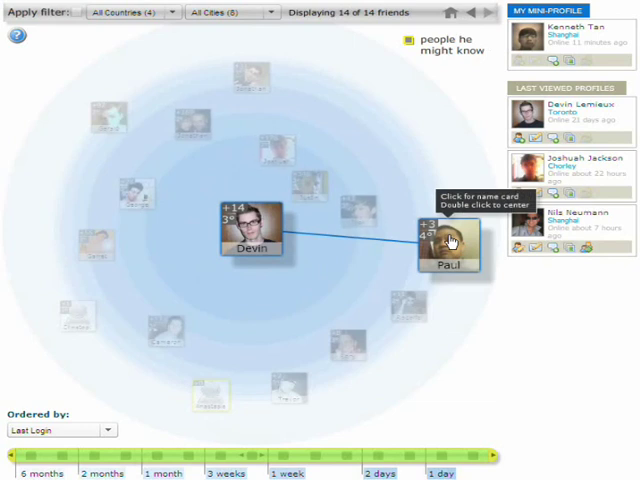
Center the network on Paul by double-clicking his photo
{"action": "double_click", "coordinate": [251, 225]}
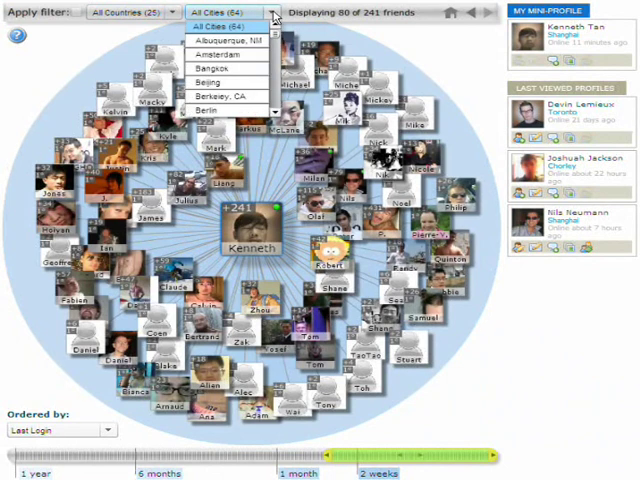
Pick New York City from the city list and open Calvin Sun's name card
{"action": "scroll", "scroll_direction": "down", "scroll_amount": 3}
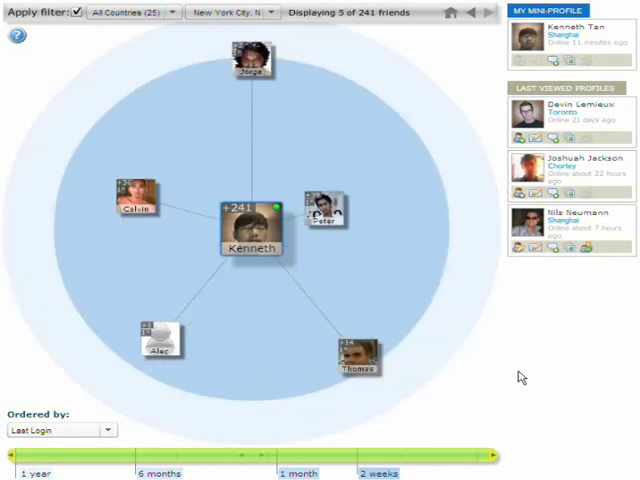
{"action": "mouse_move", "coordinate": [289, 258]}
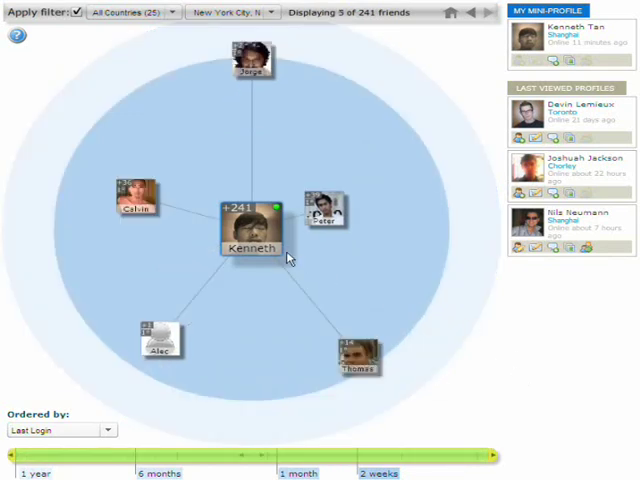
{"action": "mouse_move", "coordinate": [235, 228]}
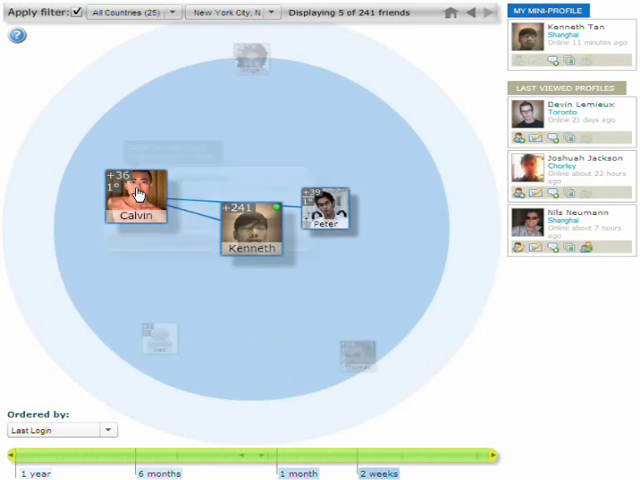
{"action": "left_click", "coordinate": [137, 195]}
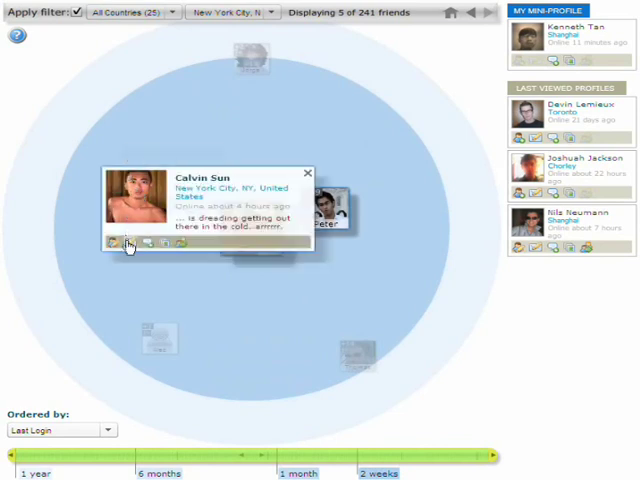